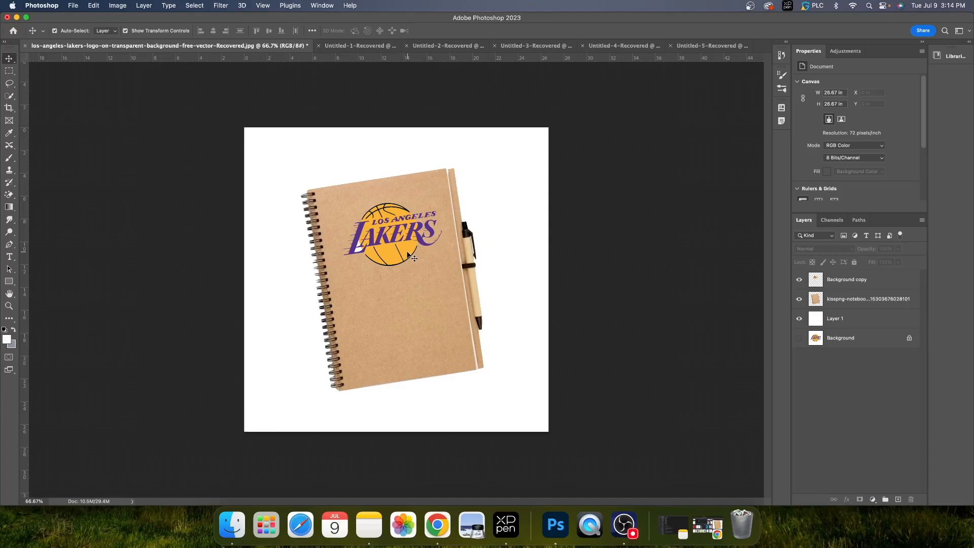
mouse_move(394, 230)
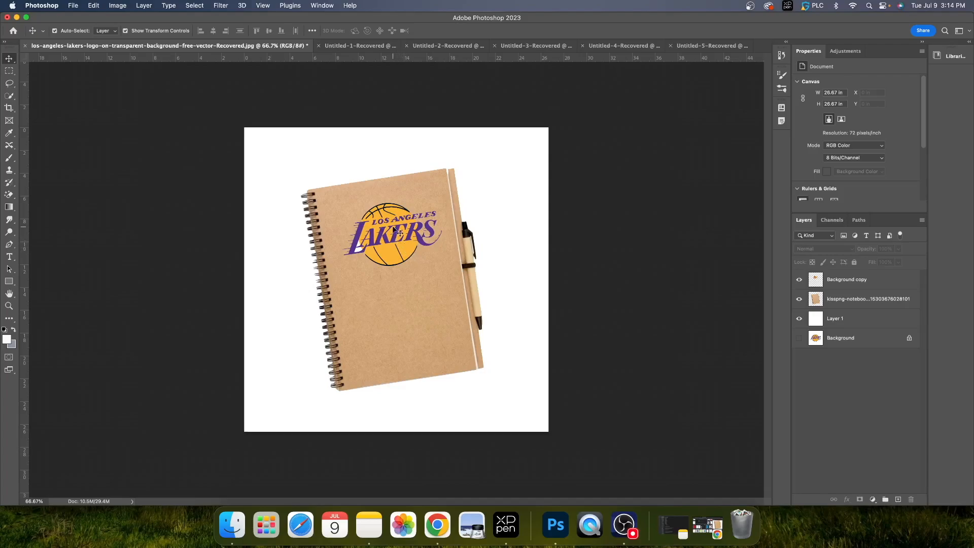
Select the Background copy and kisspng notebook layers together in the Layers panel.
click(846, 279)
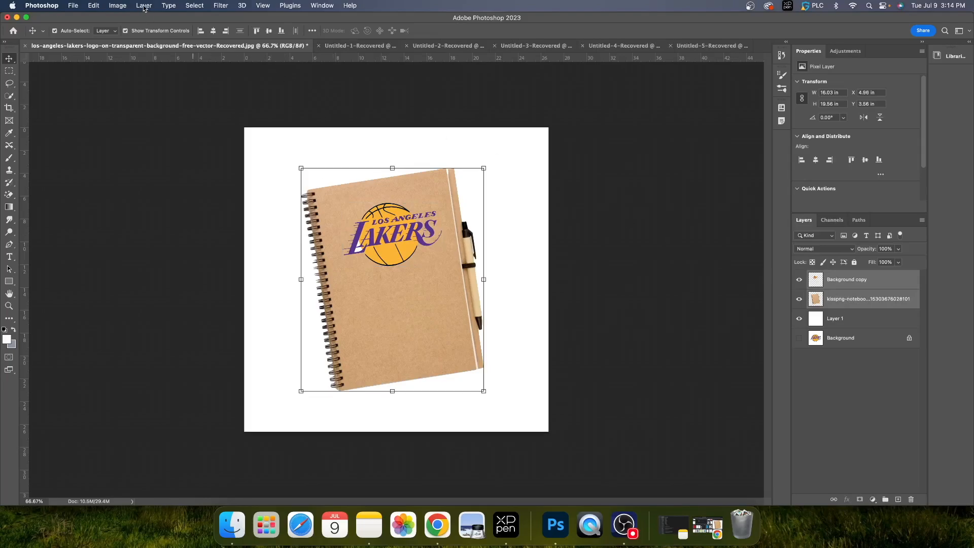
Merge the two selected layers into a single Background copy layer via Layer > Merge Layers.
click(143, 5)
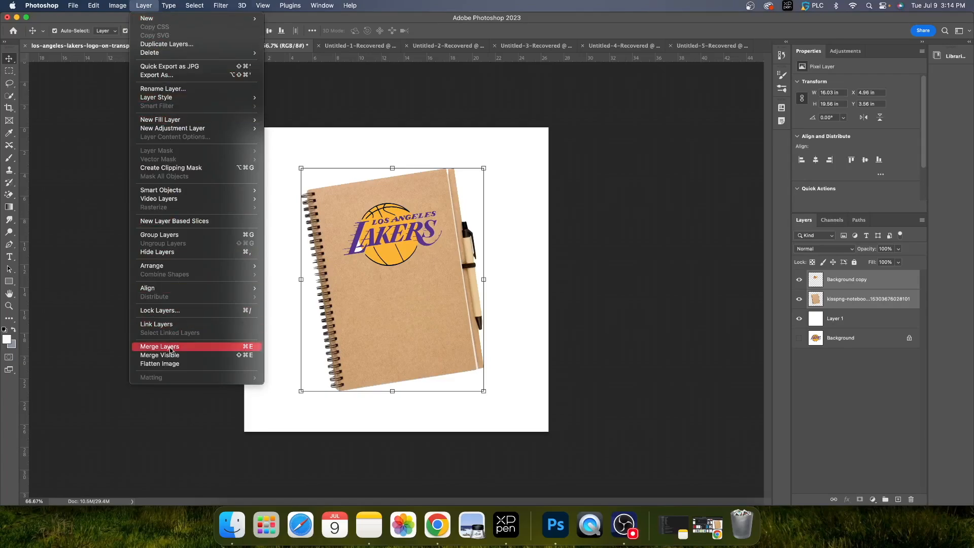
click(159, 346)
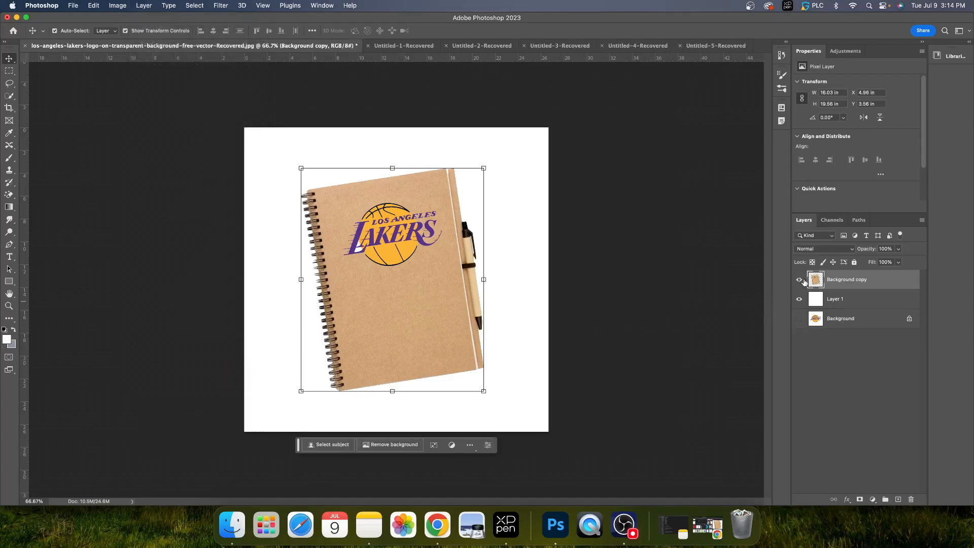
click(799, 282)
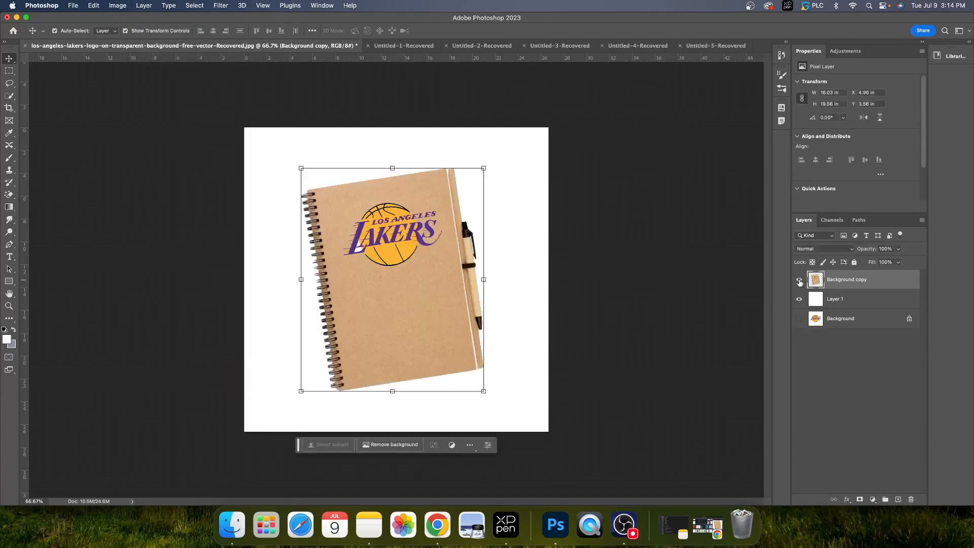
click(800, 281)
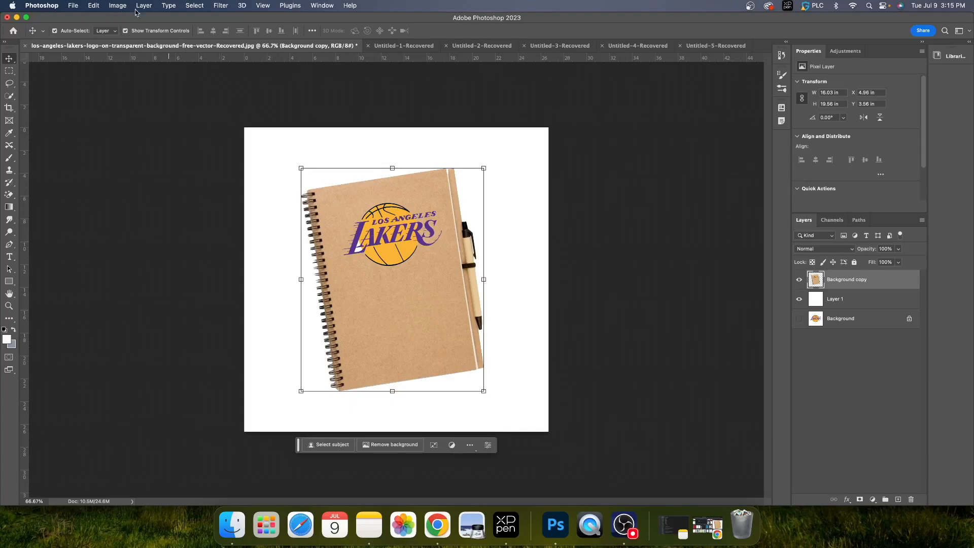
Undo the merge via Edit > Undo Merge Layers, restoring the separate layers.
click(93, 5)
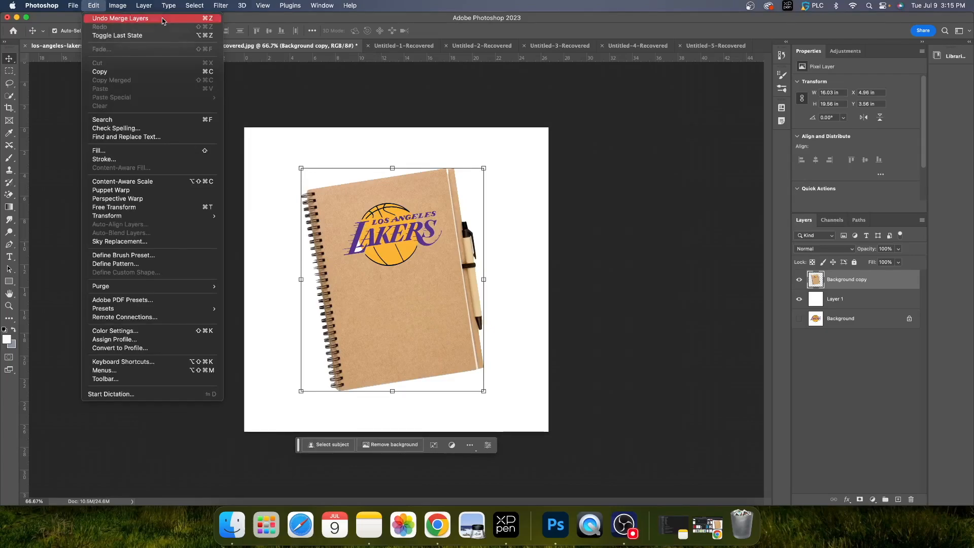
click(120, 18)
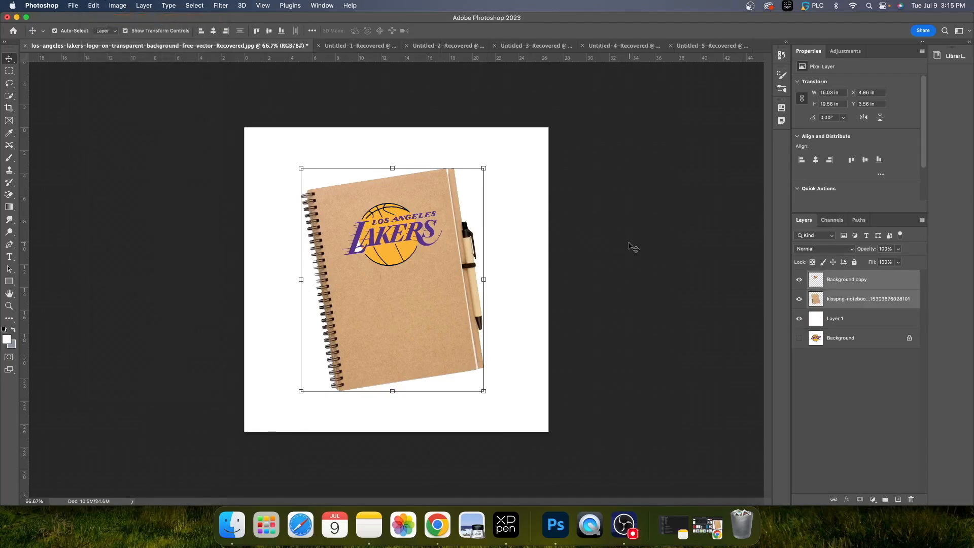